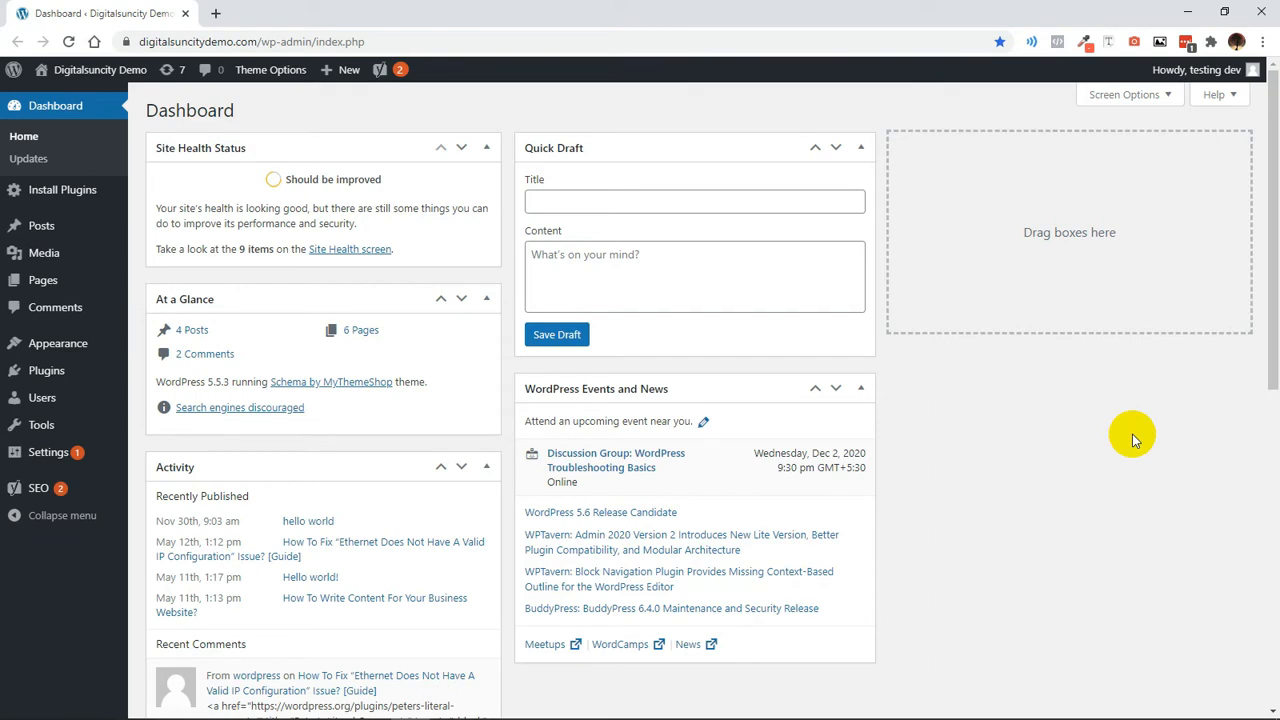
{"action": "mouse_move", "coordinate": [1100, 431]}
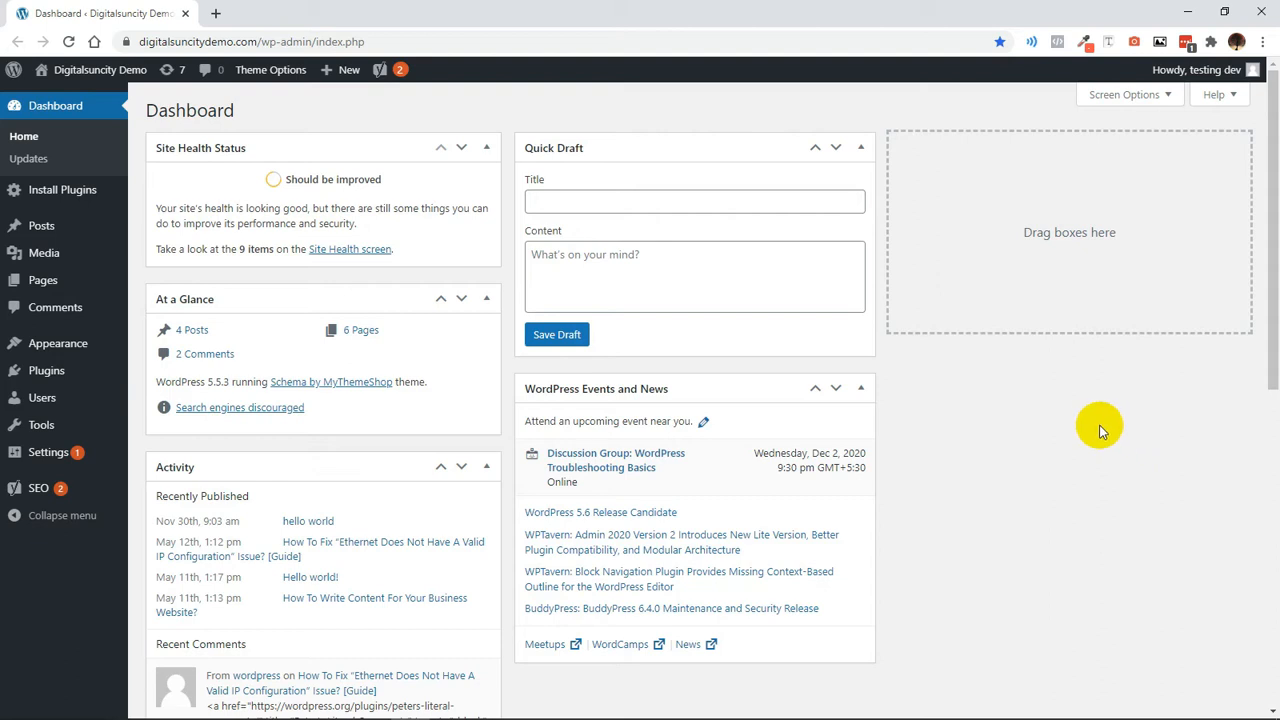
{"action": "mouse_move", "coordinate": [1075, 428]}
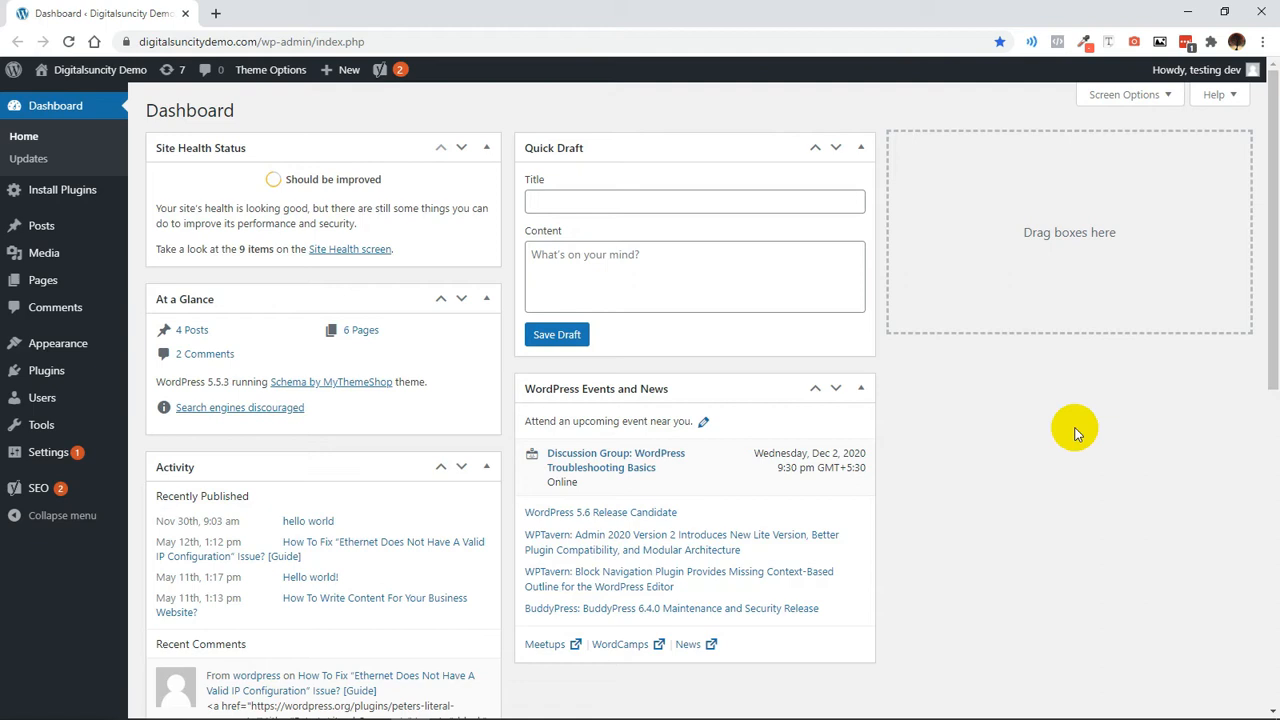
{"action": "mouse_move", "coordinate": [59, 343]}
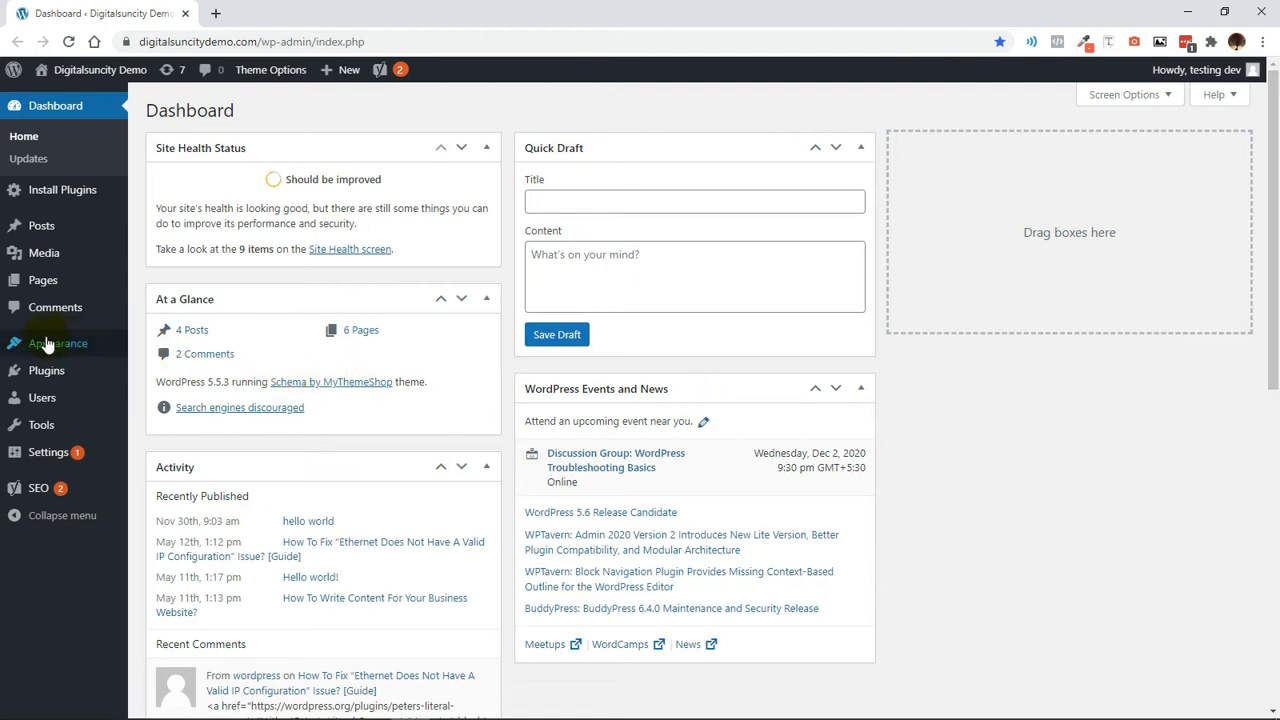
{"action": "mouse_move", "coordinate": [58, 343]}
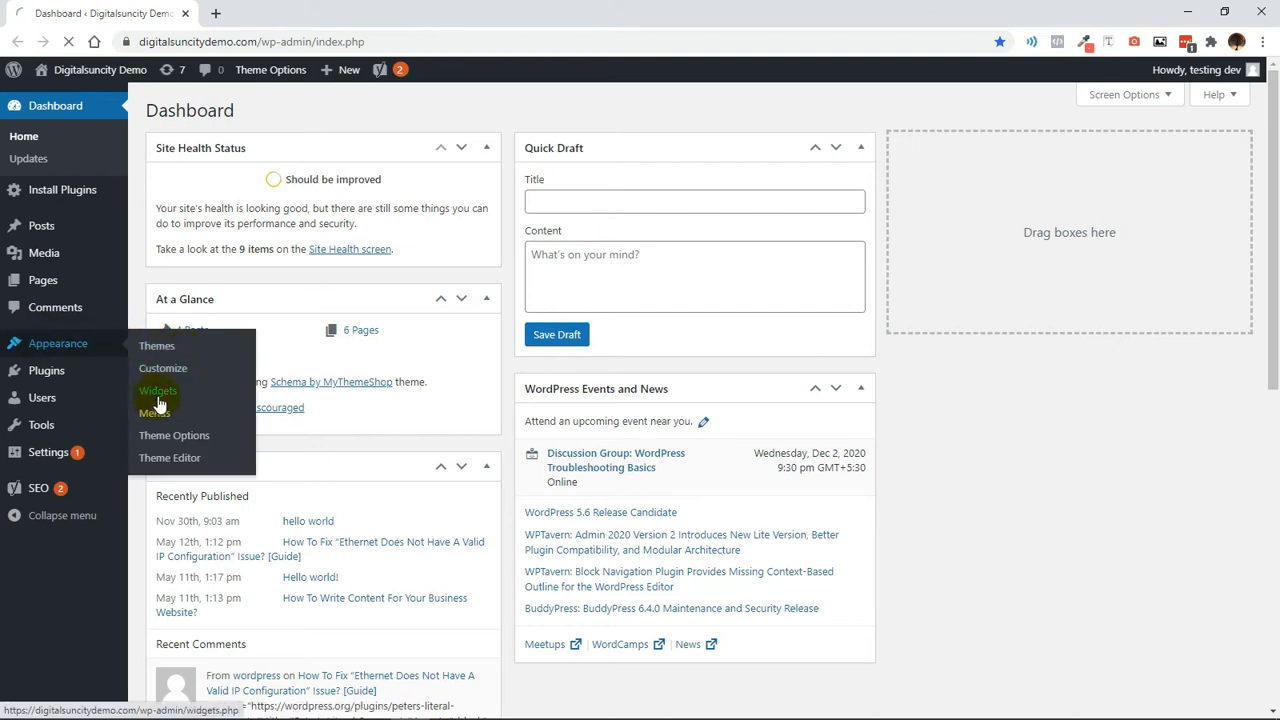
Open Appearance > Widgets in the admin sidebar.
{"action": "left_click", "coordinate": [158, 390]}
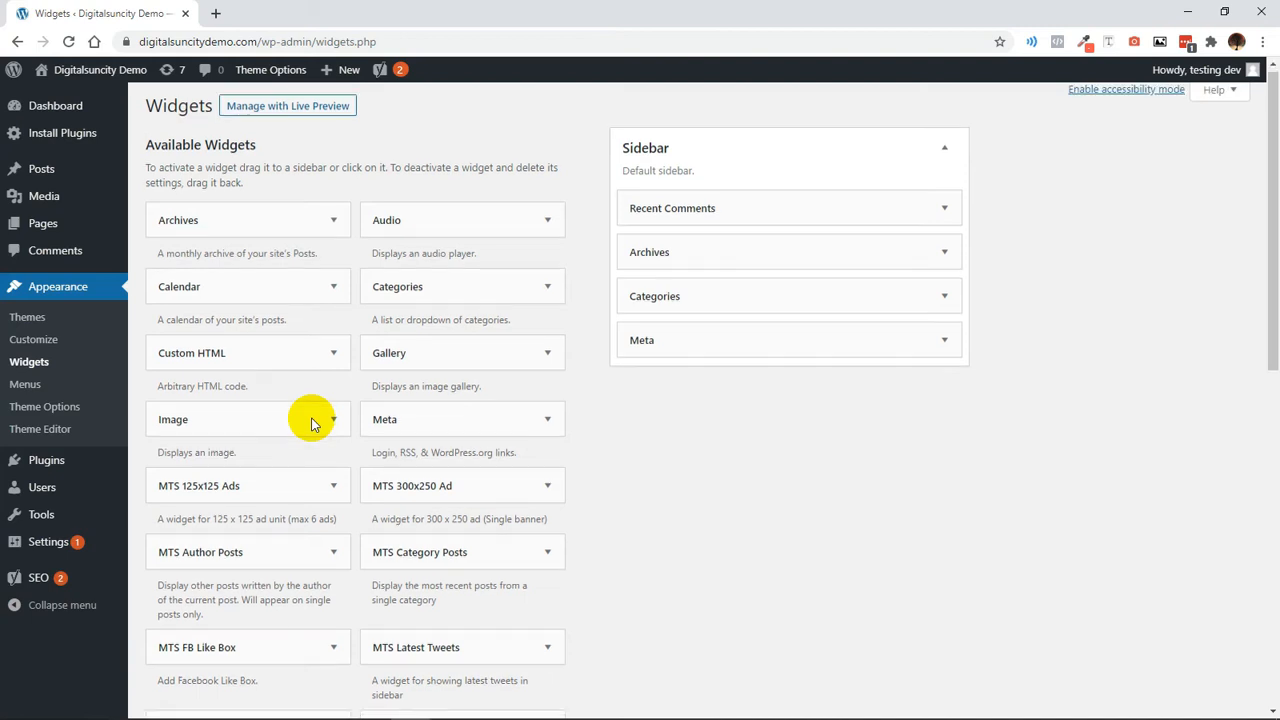
Place a Recent Posts widget at the top of the Sidebar area.
{"action": "scroll", "scroll_direction": "down", "scroll_amount": 3}
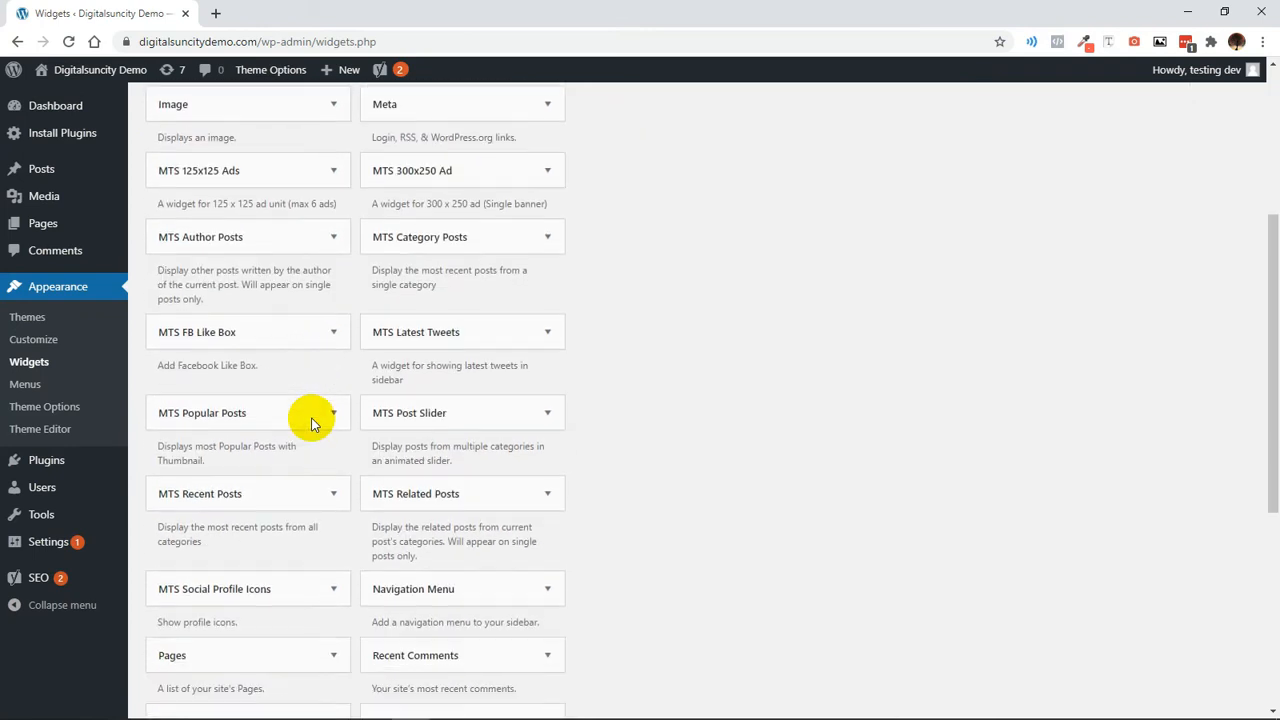
{"action": "scroll", "scroll_direction": "down", "scroll_amount": 3}
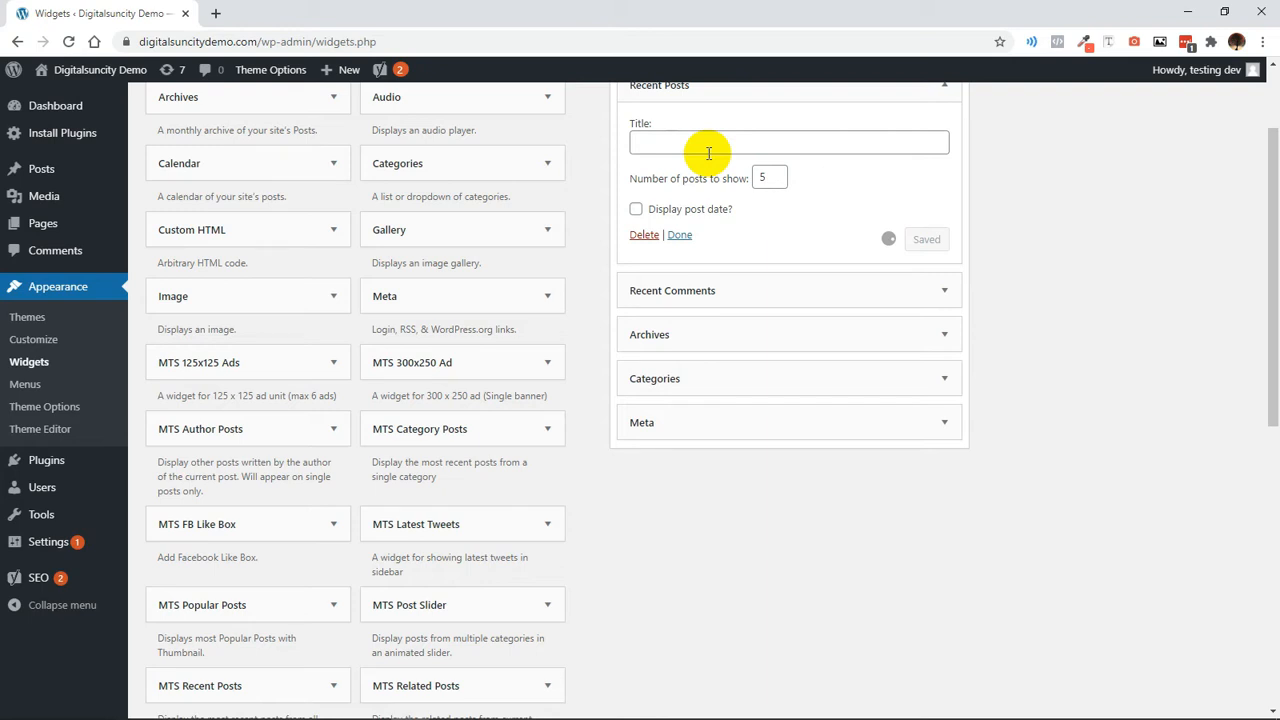
{"action": "scroll", "scroll_direction": "up", "scroll_amount": 3}
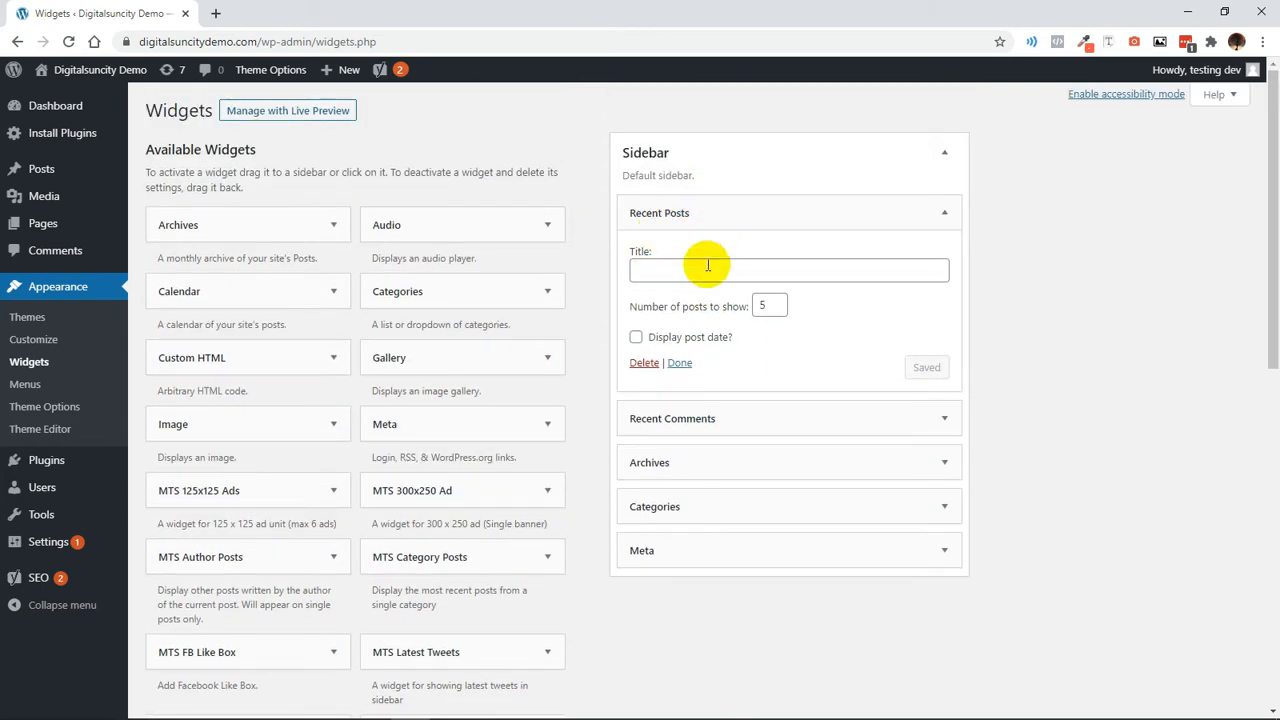
Title the Recent Posts widget 'Recent Post' and save it.
{"action": "type", "text": "Recent Post"}
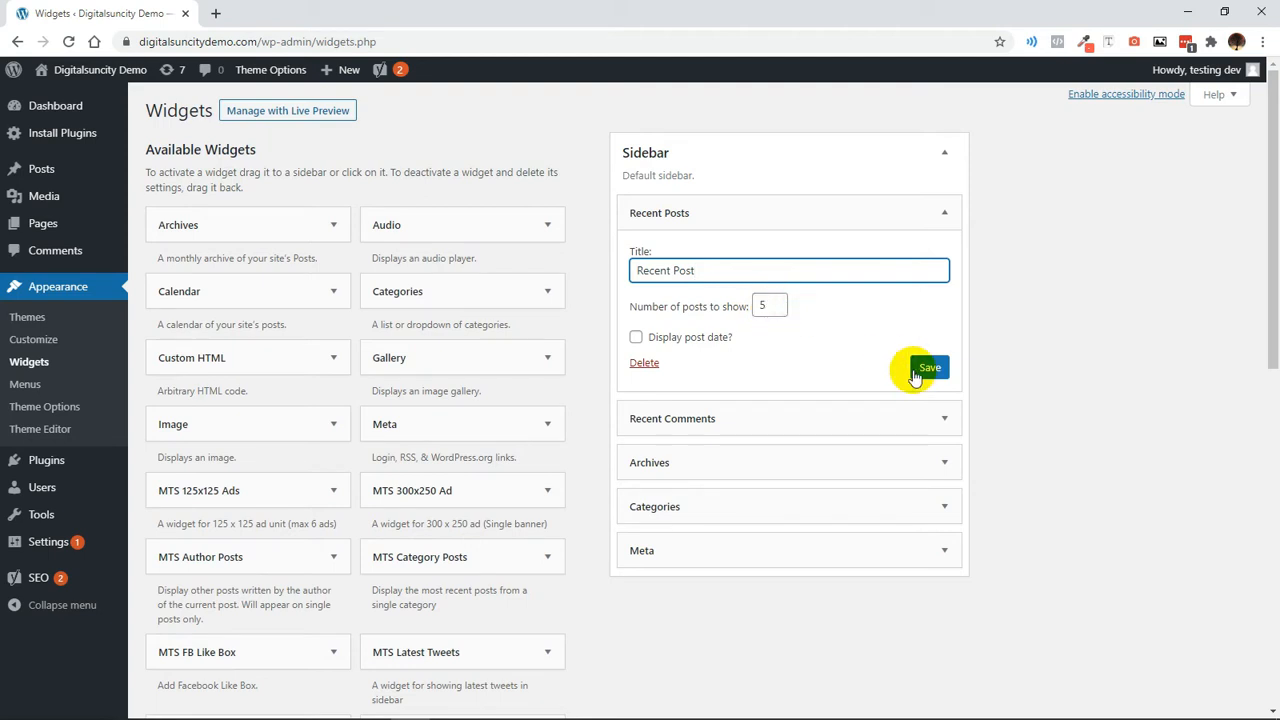
{"action": "left_click", "coordinate": [929, 367]}
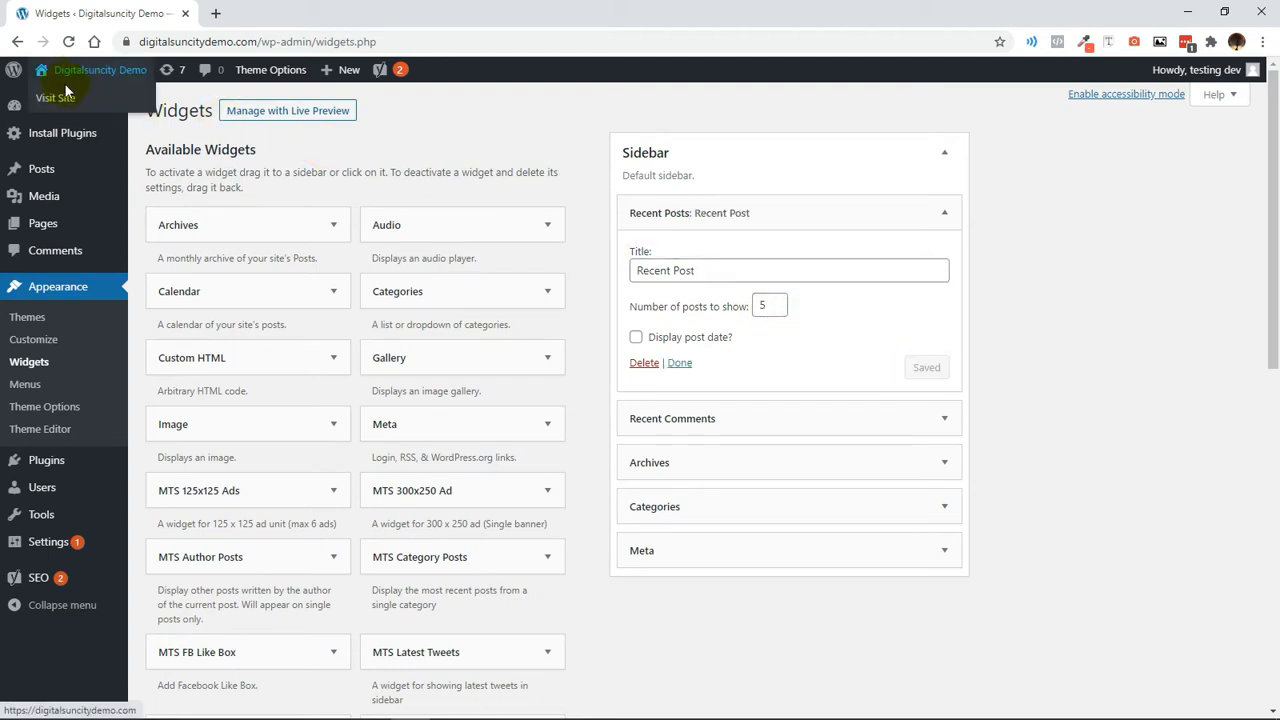
Visit the live site in a new tab to see the RECENT POST sidebar list.
{"action": "left_click", "coordinate": [100, 69]}
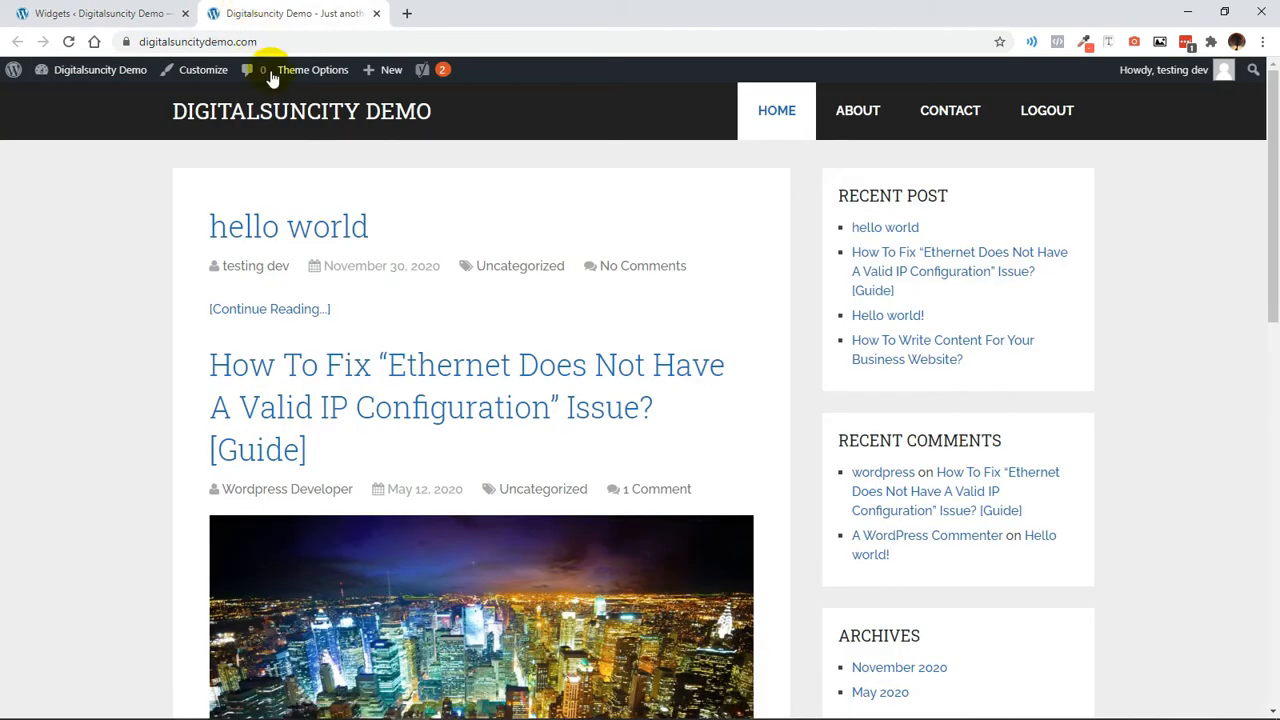
{"action": "mouse_move", "coordinate": [988, 200]}
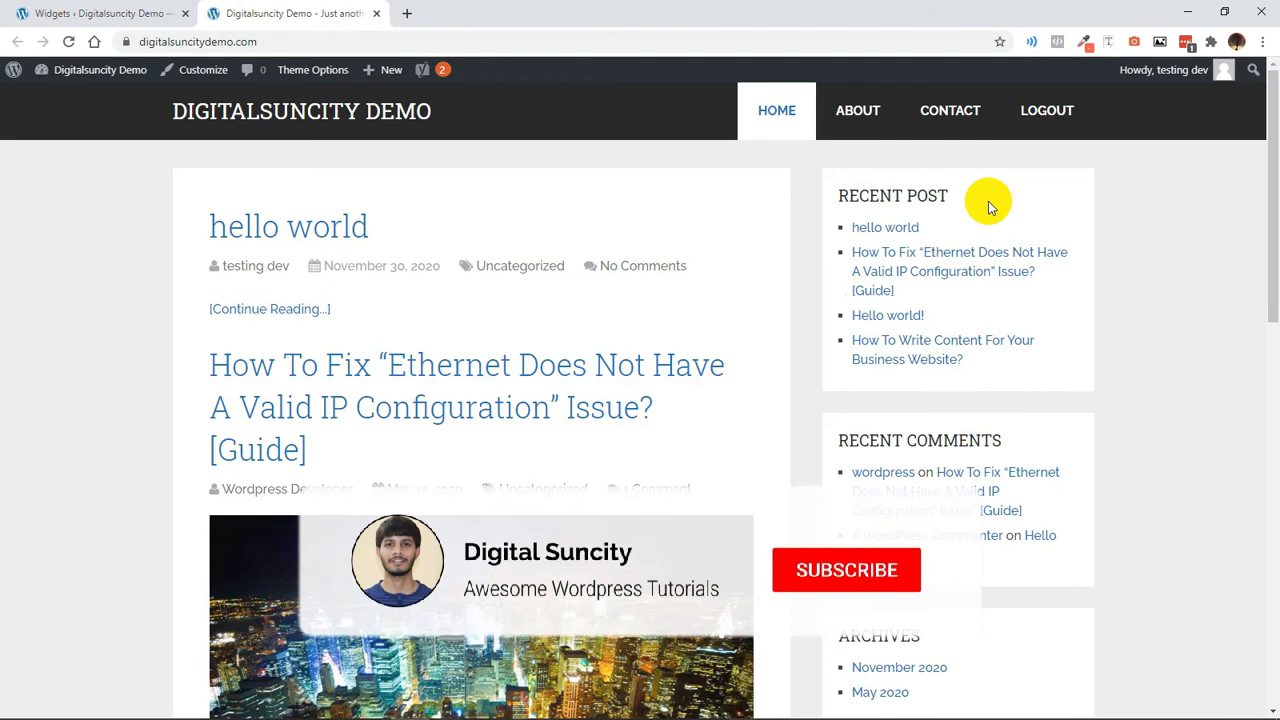
{"action": "left_click", "coordinate": [846, 570]}
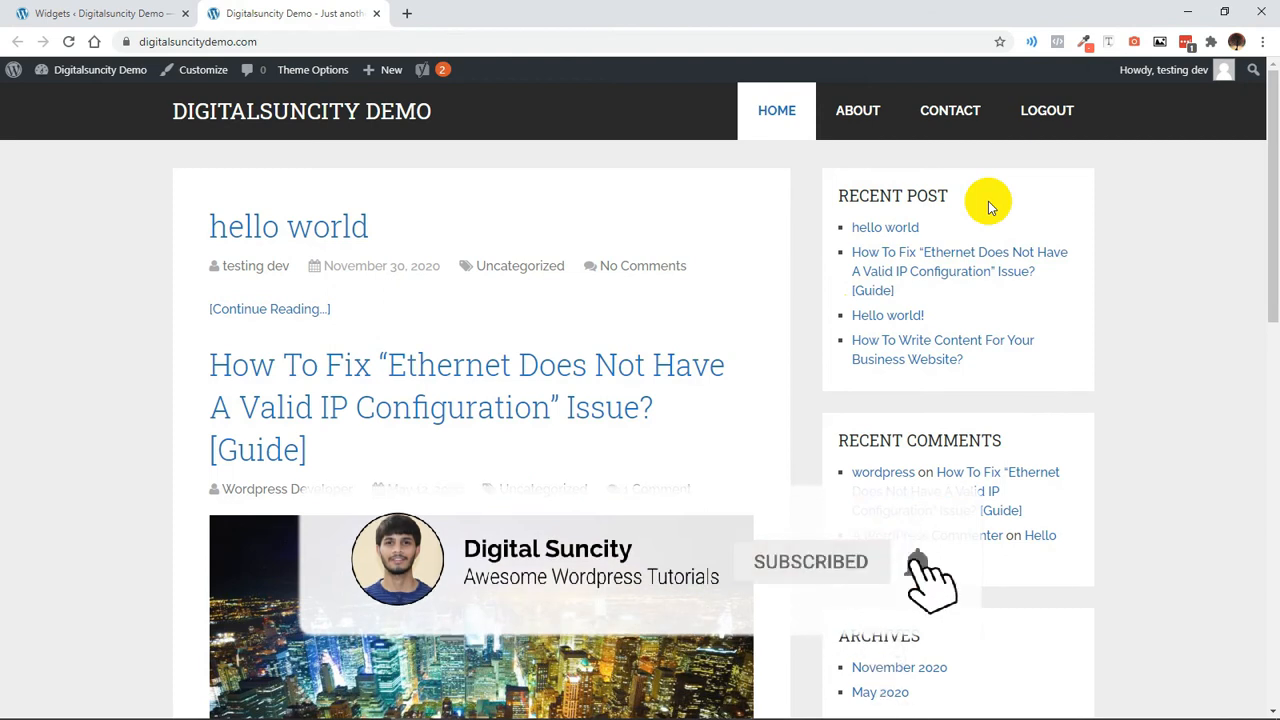